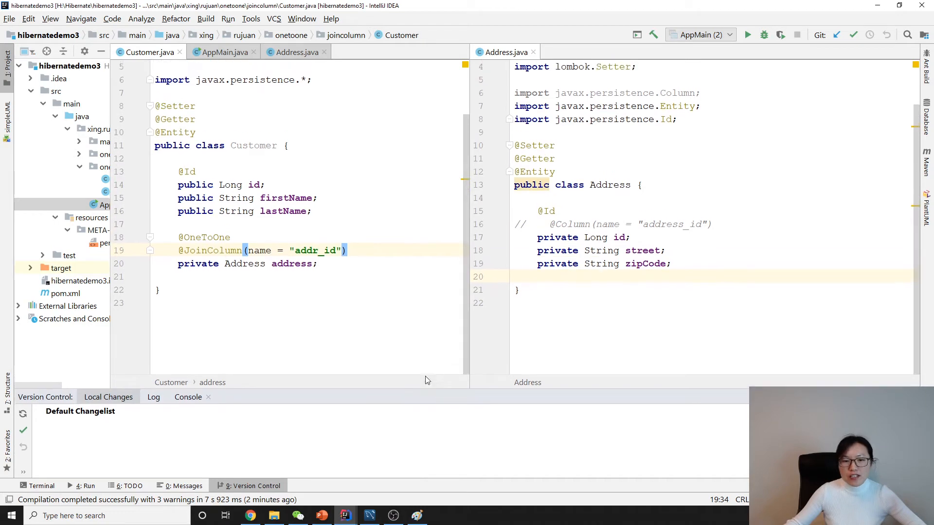
pyautogui.moveTo(560, 270)
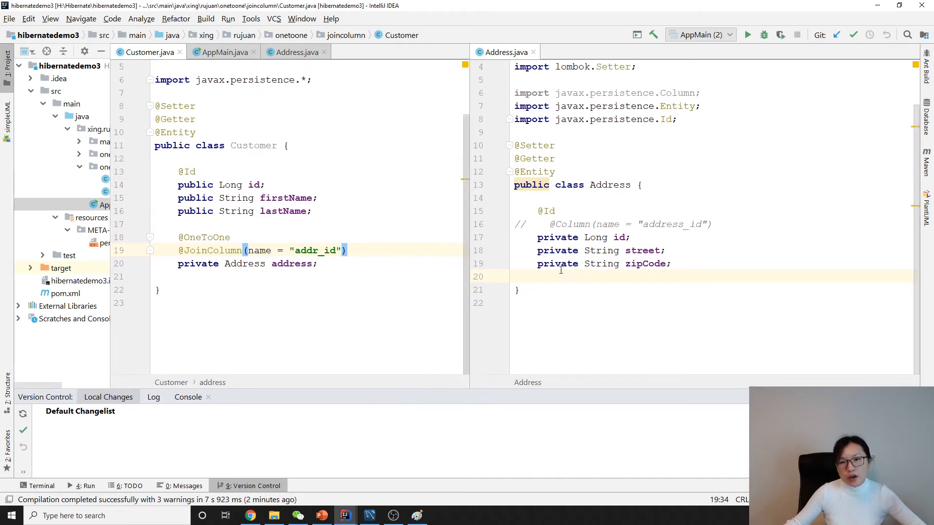
pyautogui.moveTo(705, 258)
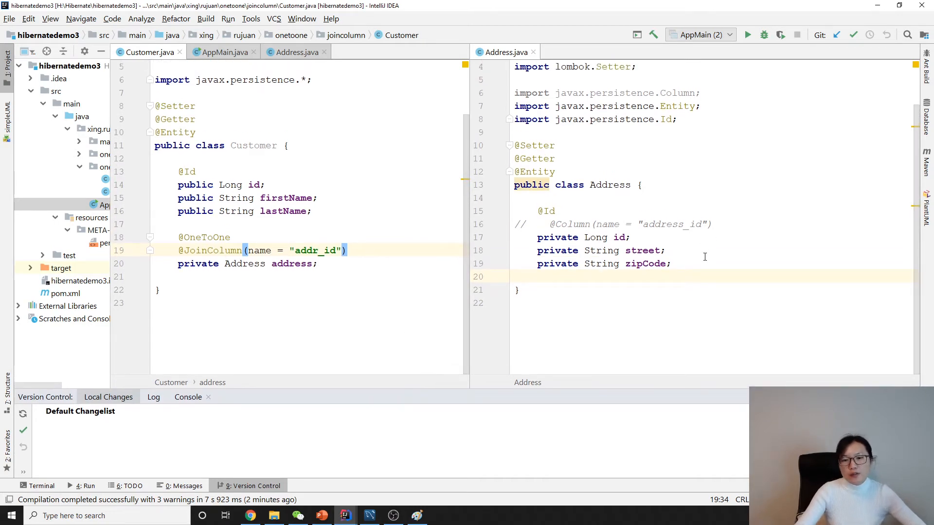
# Step: Insert blank lines below the zipCode field in Address.java
pyautogui.click(649, 277)
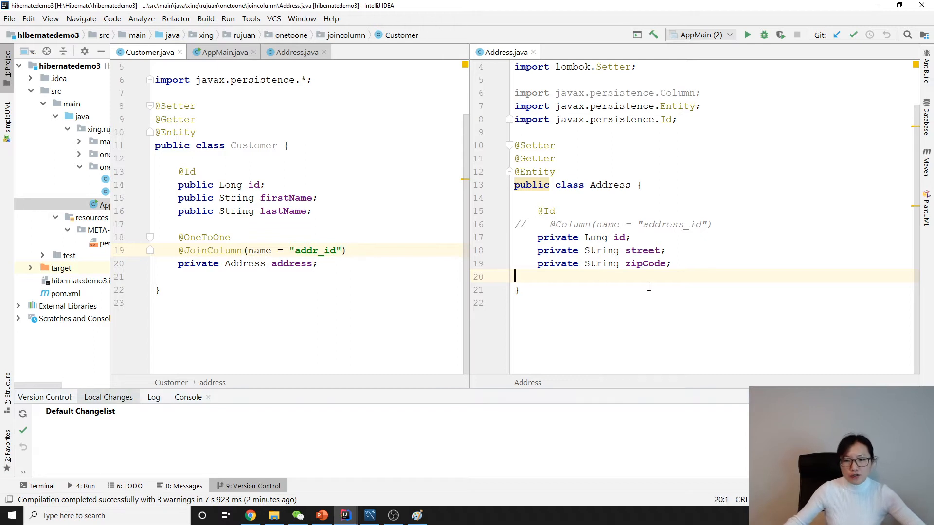
pyautogui.press('Enter')
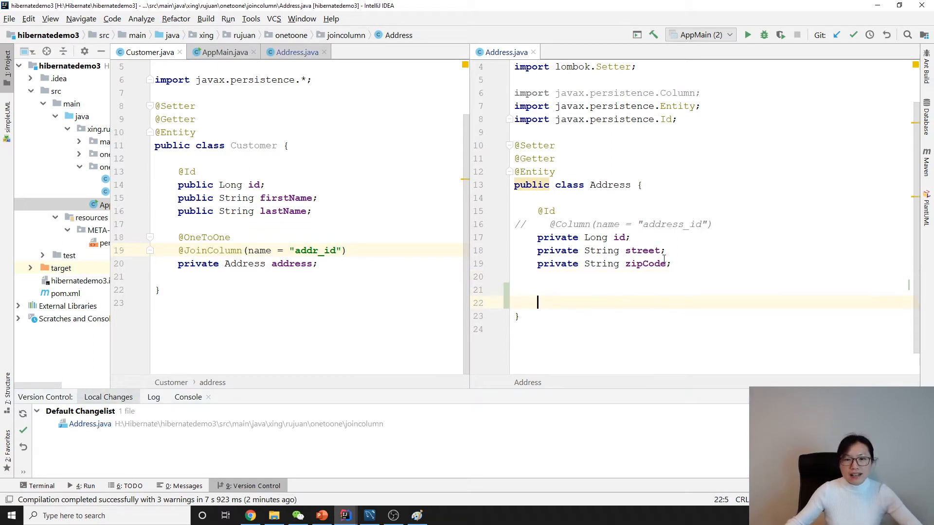
pyautogui.scroll(3)
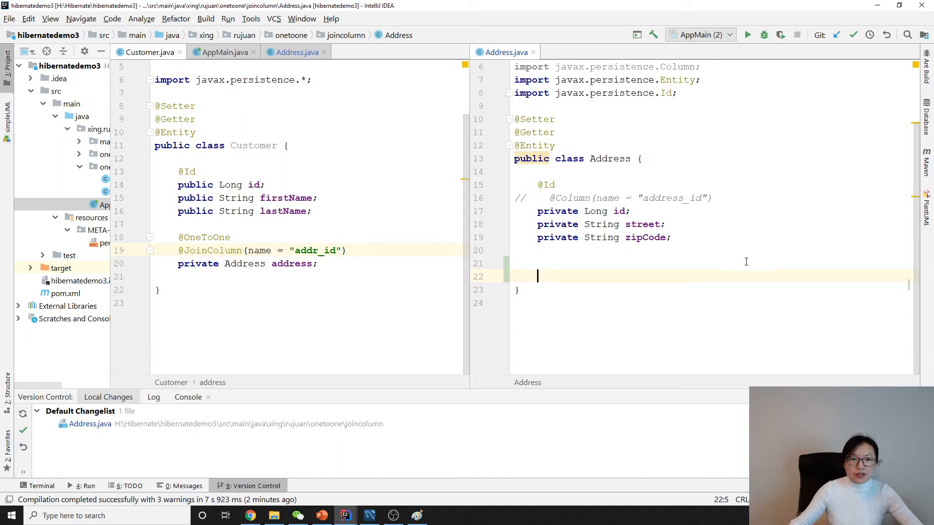
pyautogui.moveTo(285, 157)
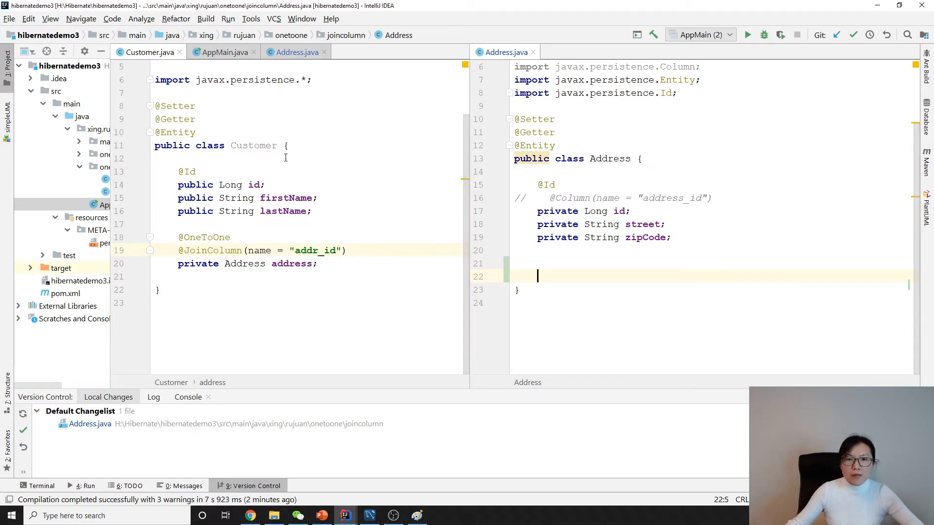
pyautogui.moveTo(252, 145)
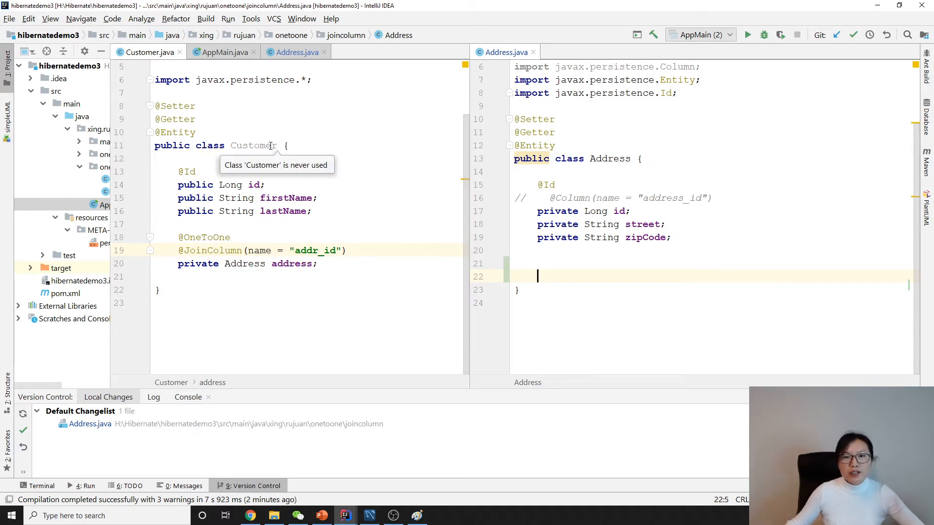
pyautogui.click(265, 146)
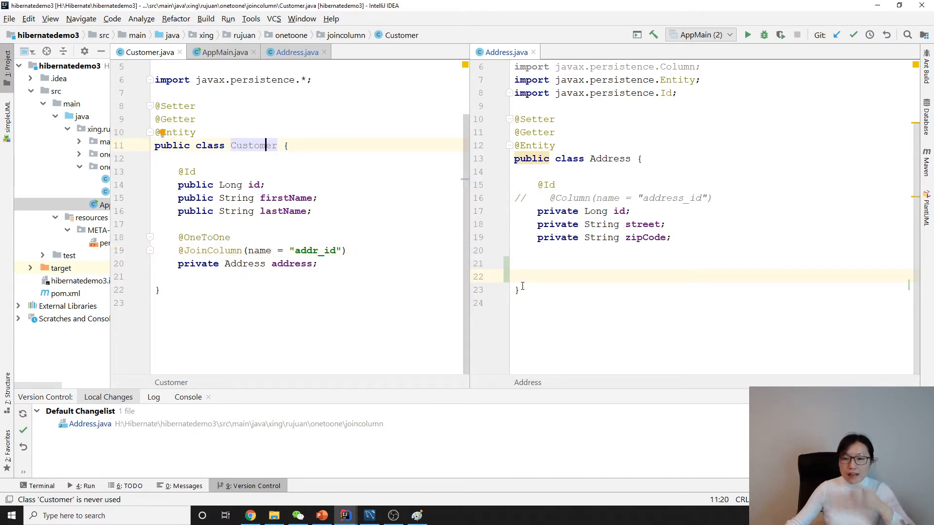
pyautogui.click(550, 263)
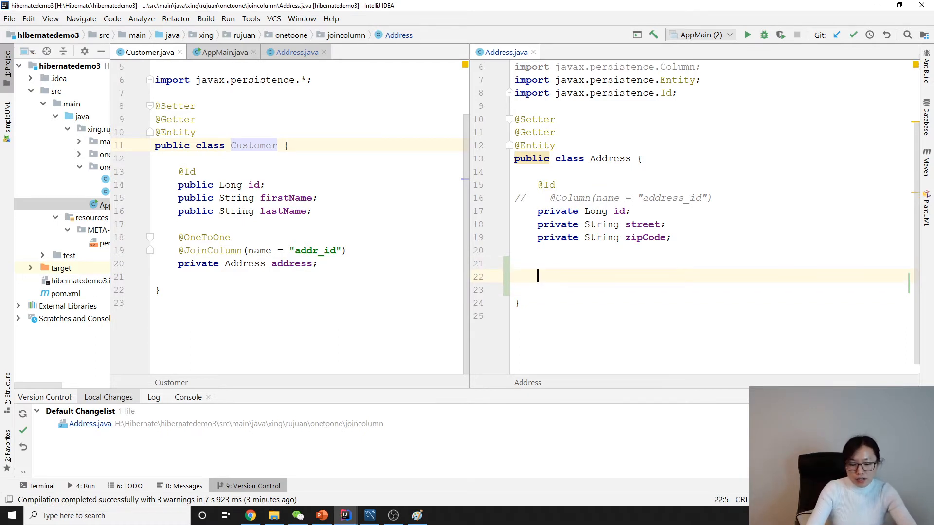
pyautogui.write('private Customer customer')
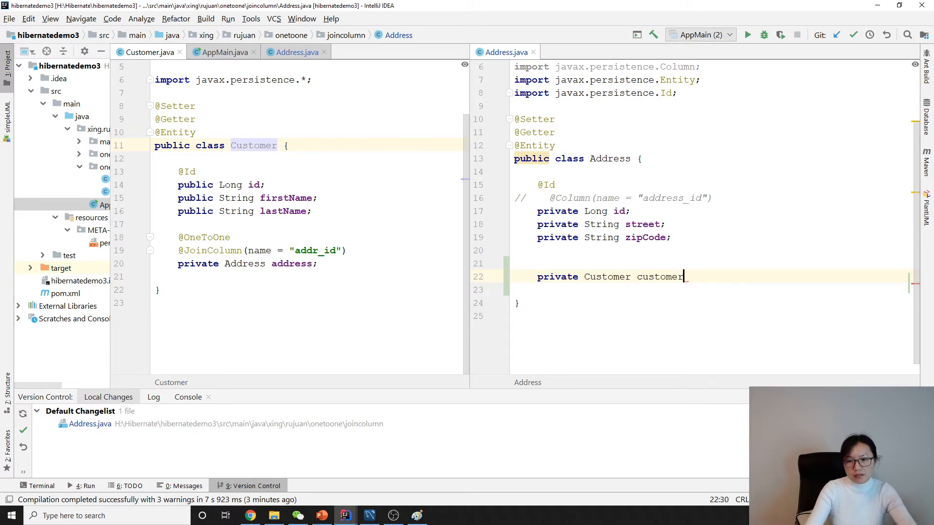
pyautogui.write(';')
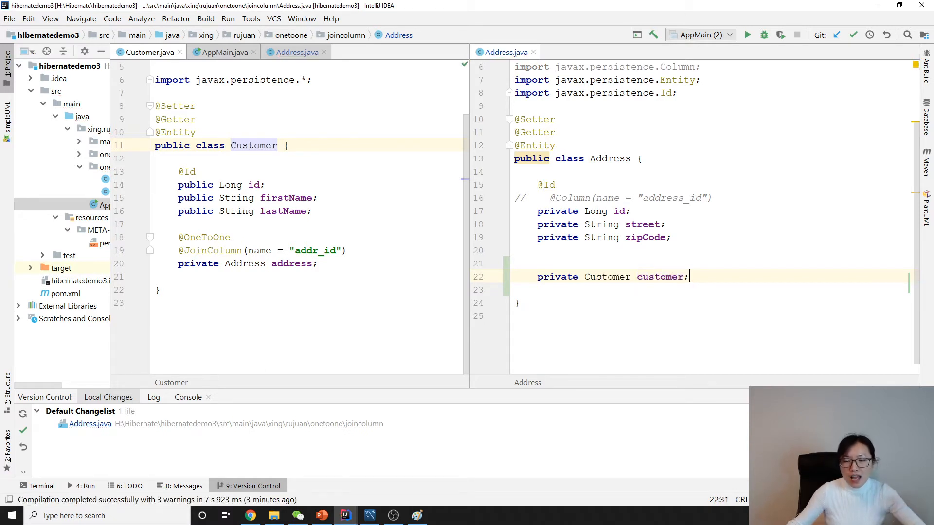
pyautogui.click(586, 263)
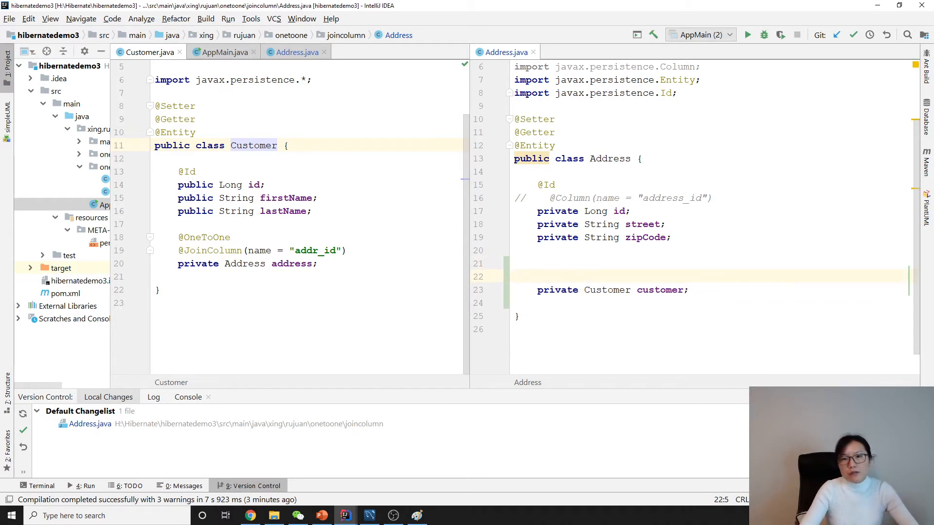
pyautogui.write('@OneToOne')
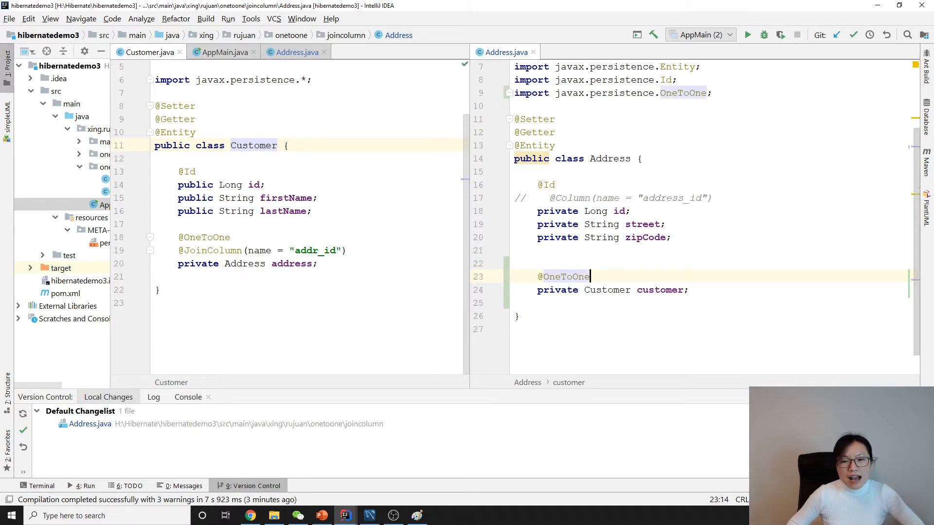
pyautogui.scroll(3)
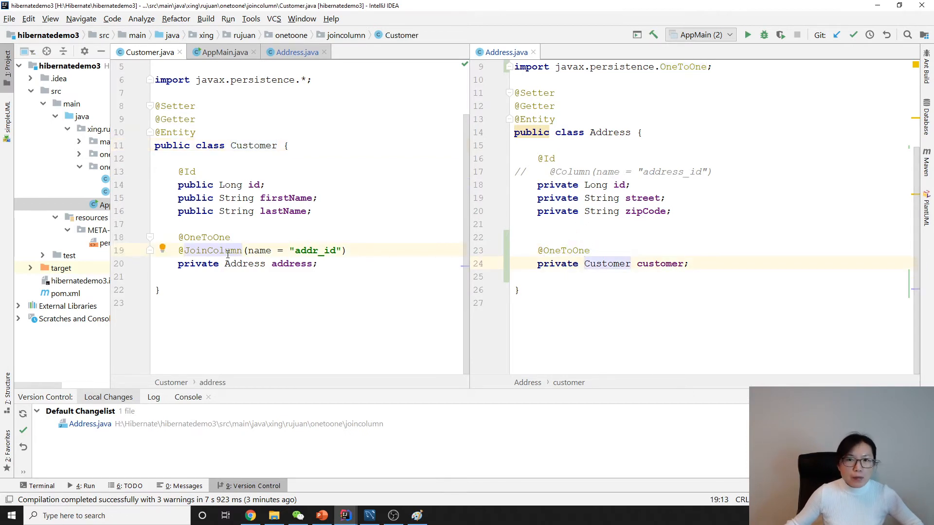
pyautogui.moveTo(509, 272)
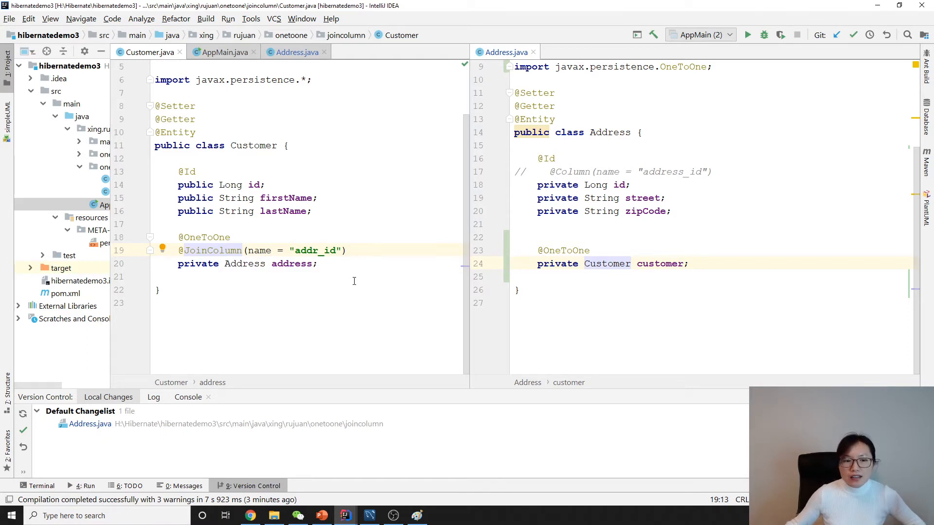
pyautogui.click(252, 146)
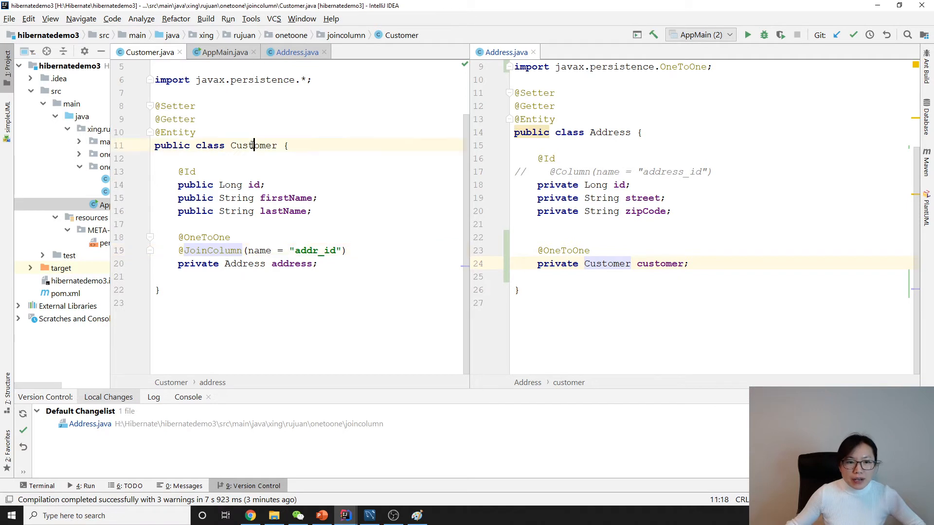
pyautogui.doubleClick(252, 145)
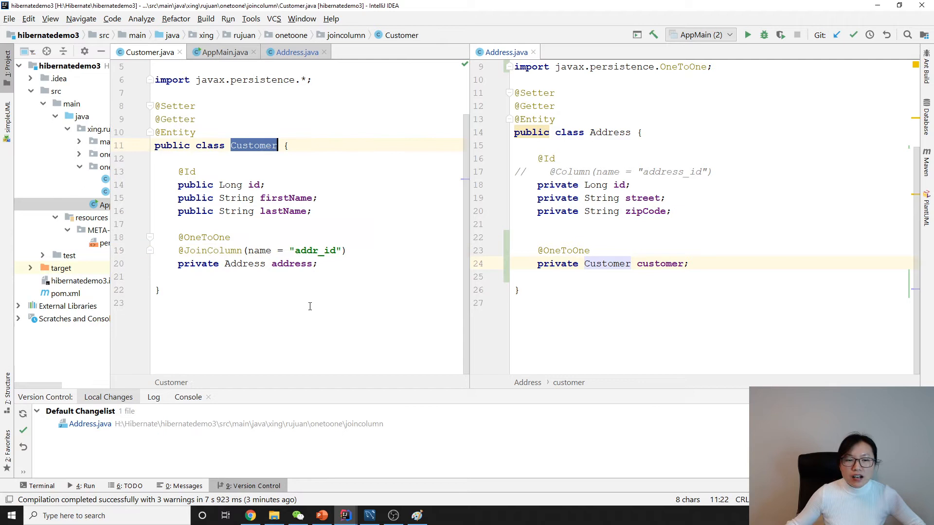
pyautogui.moveTo(291, 263)
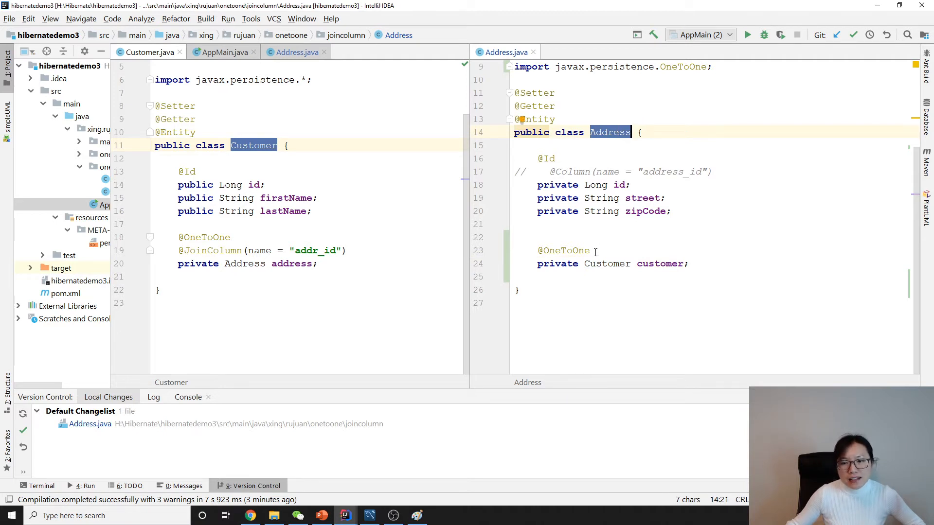
pyautogui.doubleClick(562, 250)
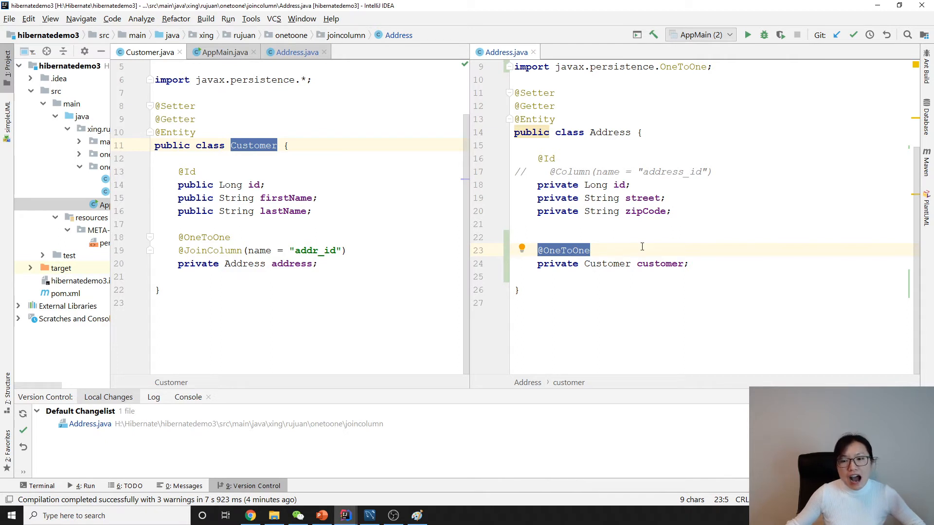
pyautogui.doubleClick(659, 263)
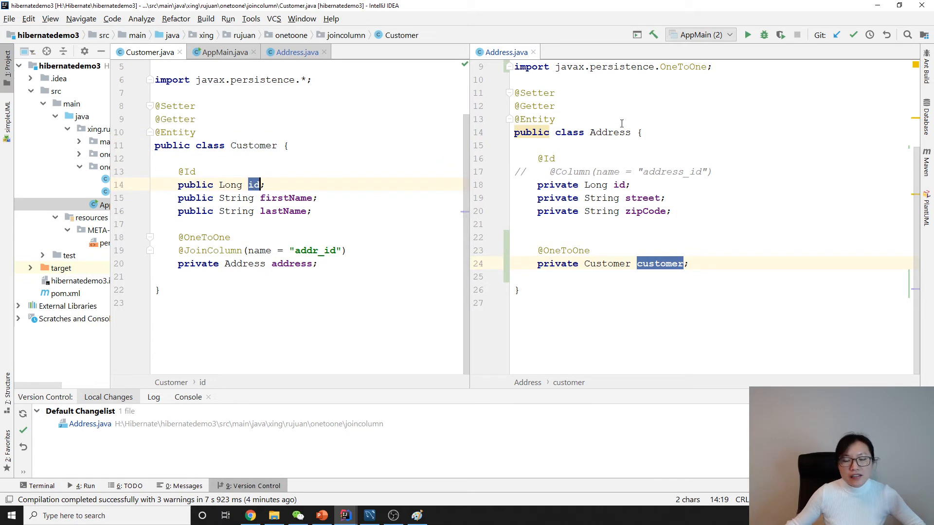
pyautogui.doubleClick(609, 132)
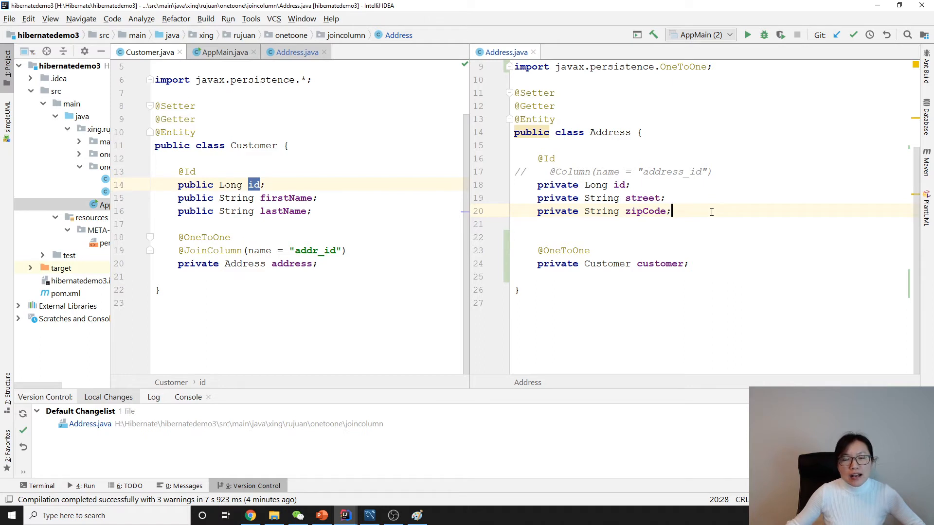
pyautogui.click(252, 145)
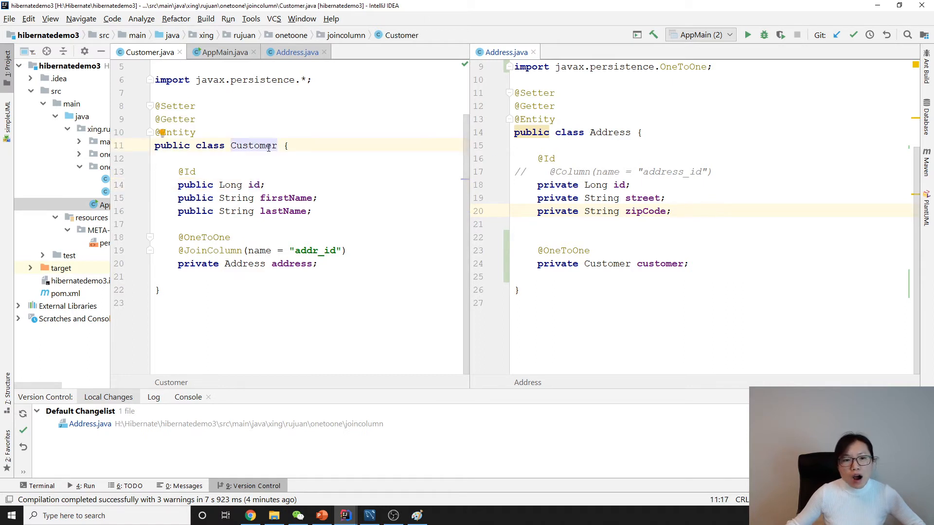
pyautogui.click(612, 132)
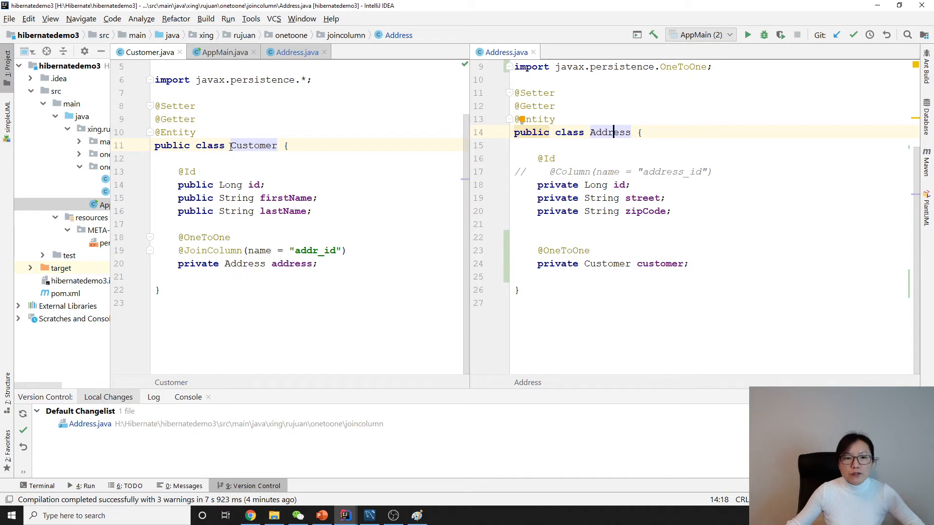
pyautogui.doubleClick(253, 145)
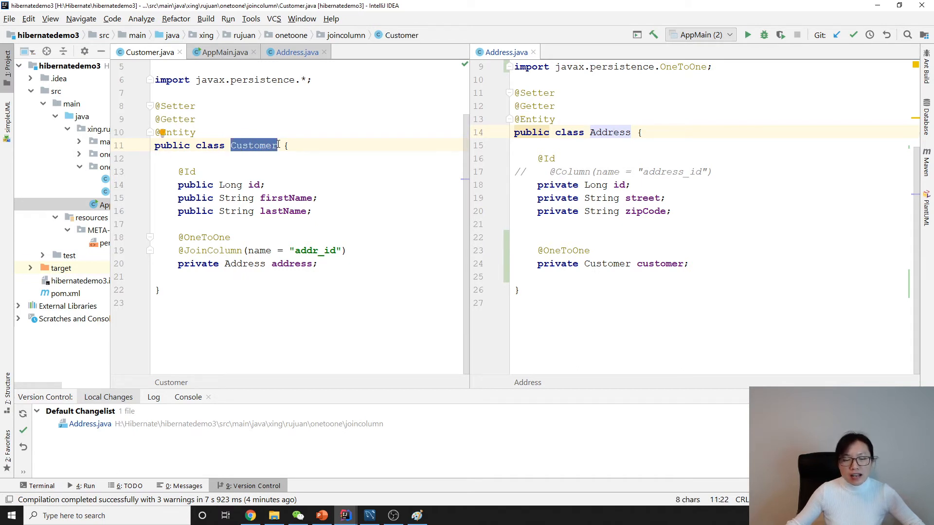
pyautogui.doubleClick(314, 250)
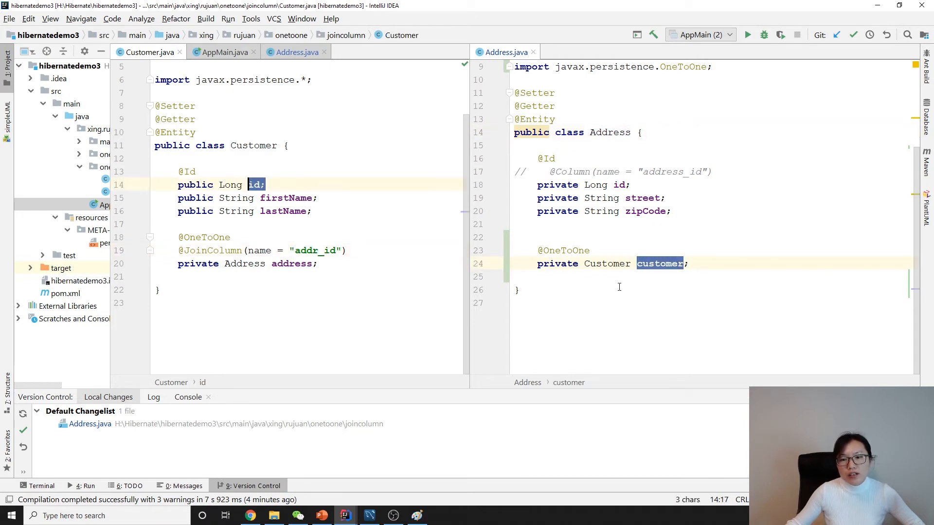
pyautogui.doubleClick(610, 132)
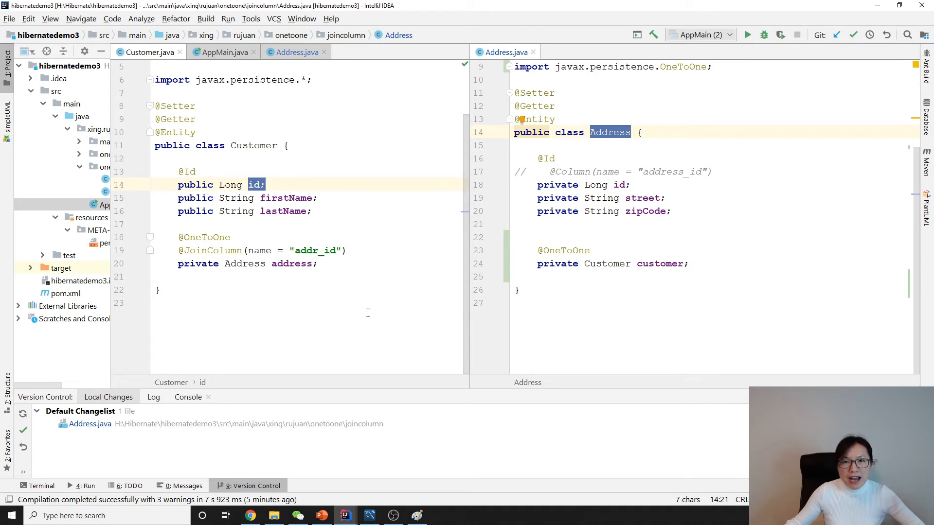
pyautogui.moveTo(244, 239)
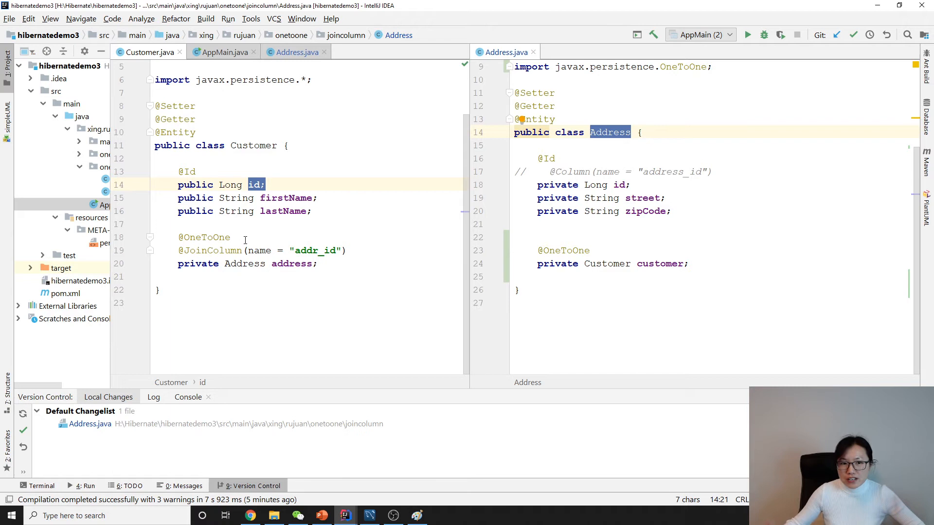
pyautogui.click(232, 237)
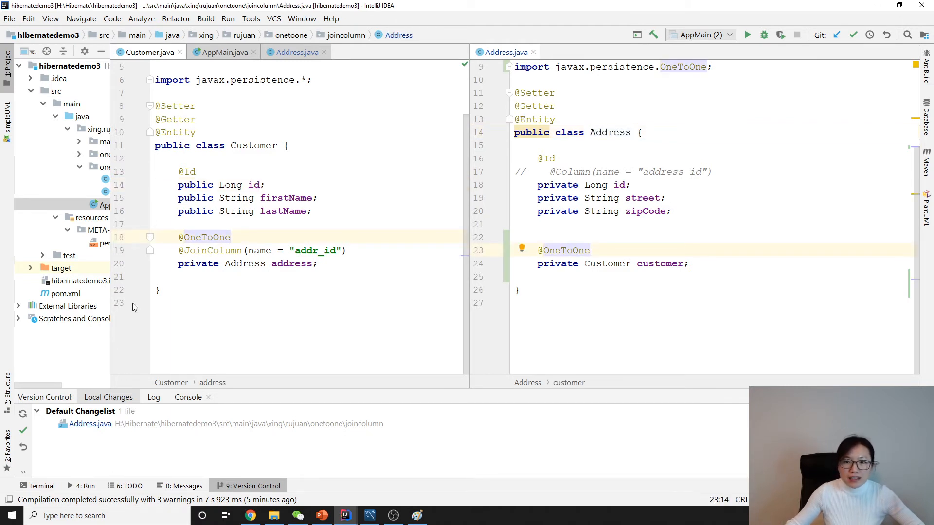
pyautogui.moveTo(278, 229)
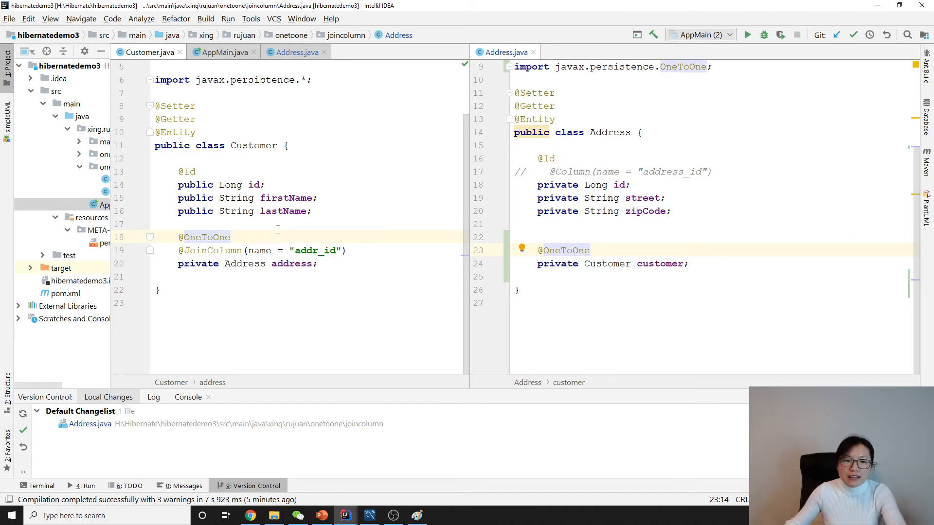
pyautogui.moveTo(278, 228)
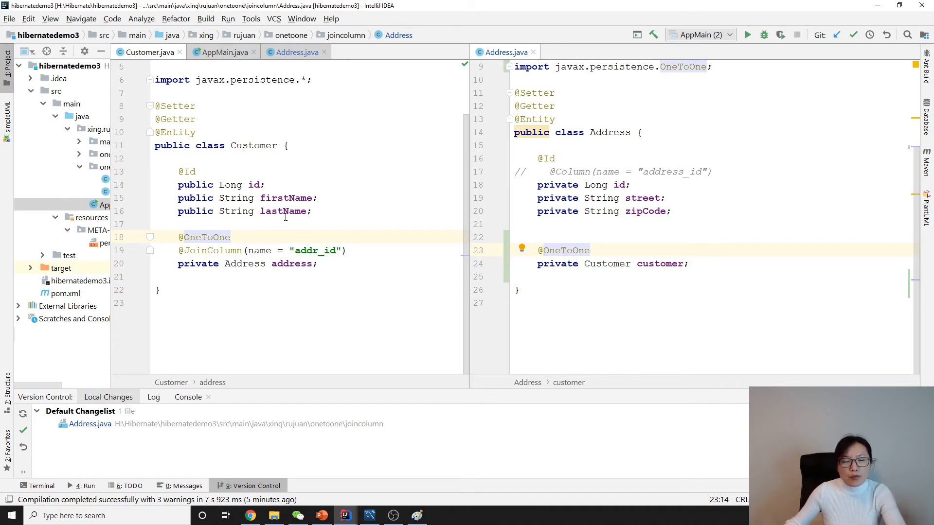
pyautogui.doubleClick(252, 145)
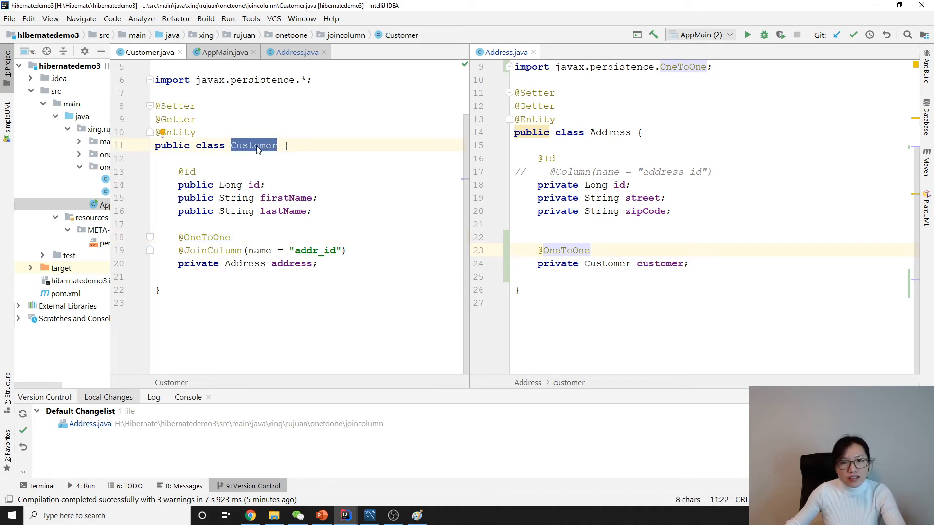
pyautogui.doubleClick(609, 132)
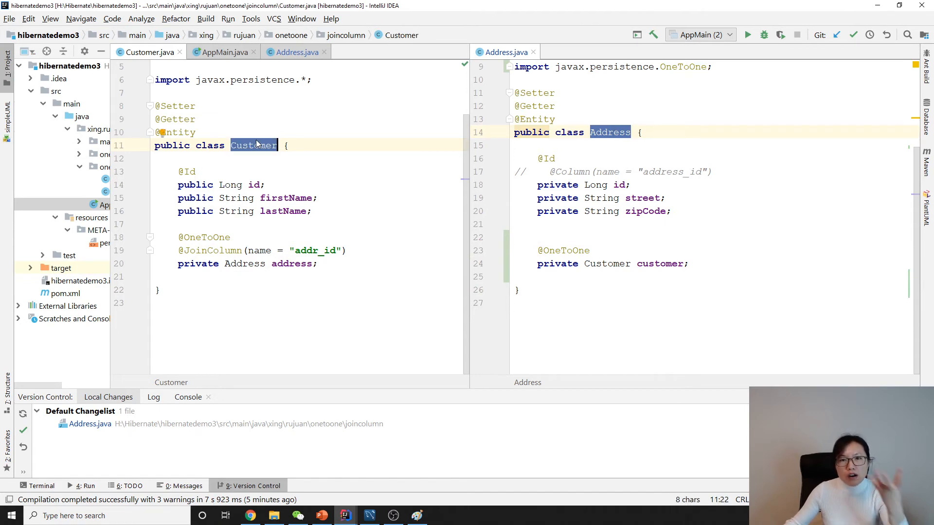
pyautogui.moveTo(253, 146)
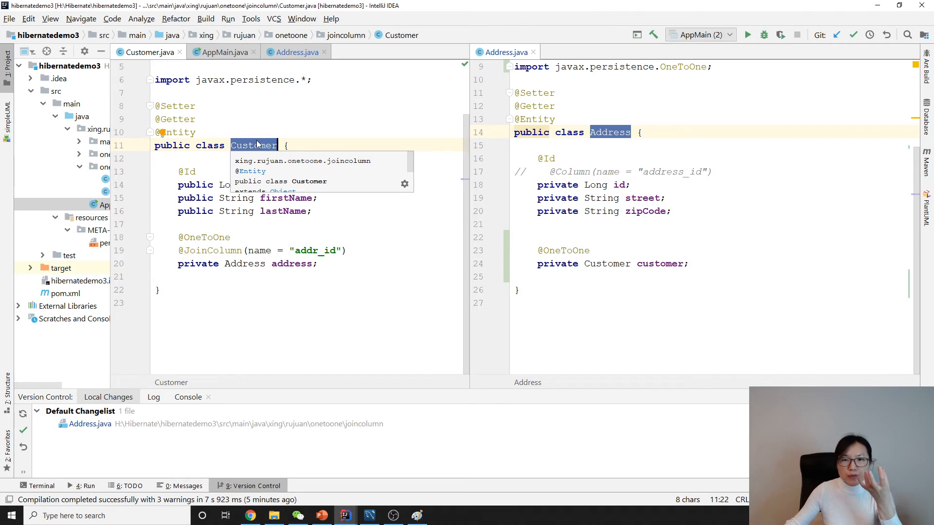
pyautogui.click(589, 250)
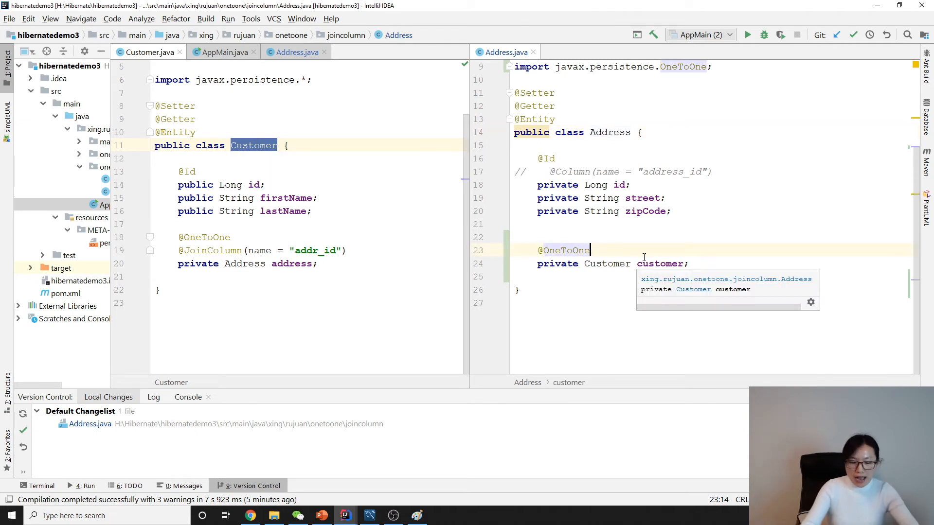
pyautogui.write('(')
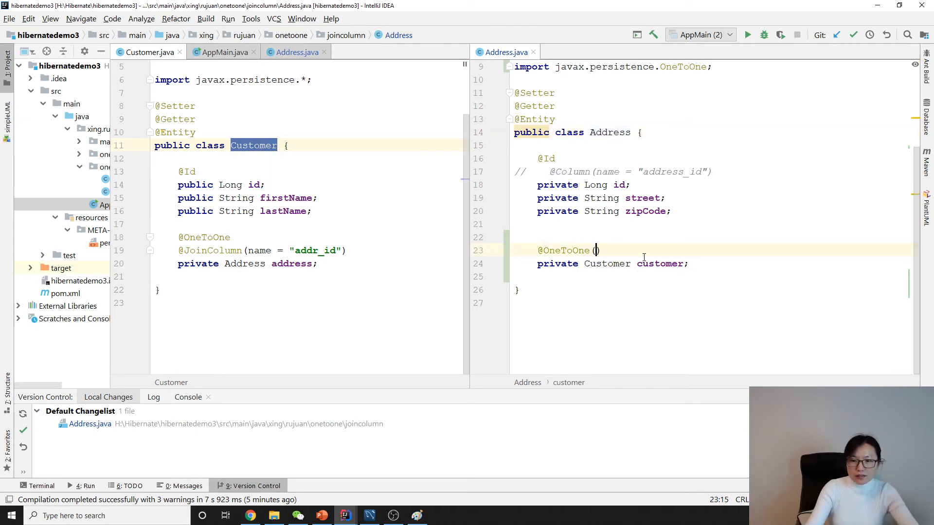
pyautogui.write('mappedBy = "address')
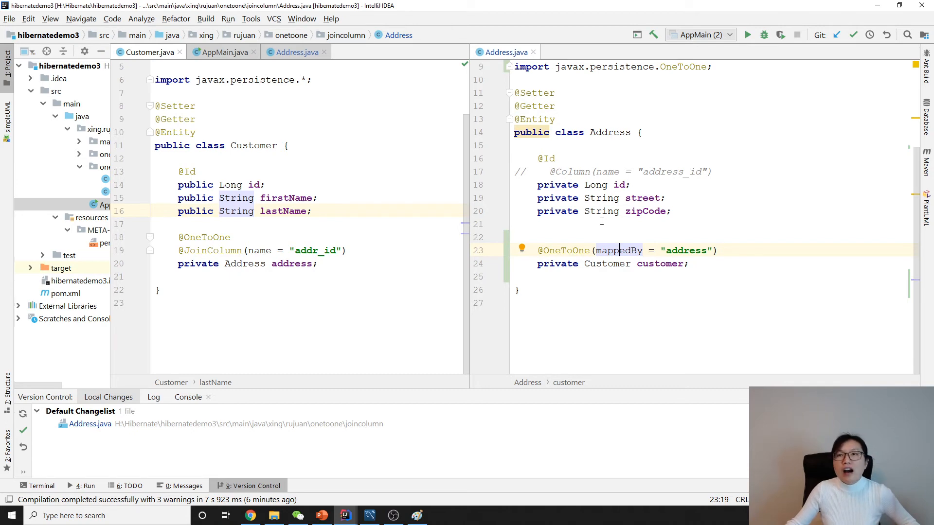
pyautogui.moveTo(653, 185)
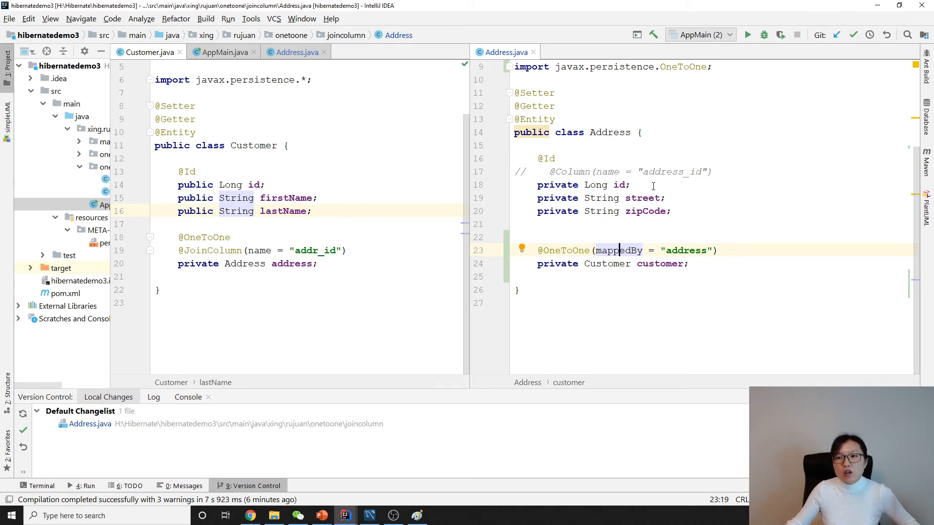
# Step: Run AppMain and confirm the DDL recreates Customer with an addr_id foreign key
pyautogui.click(225, 52)
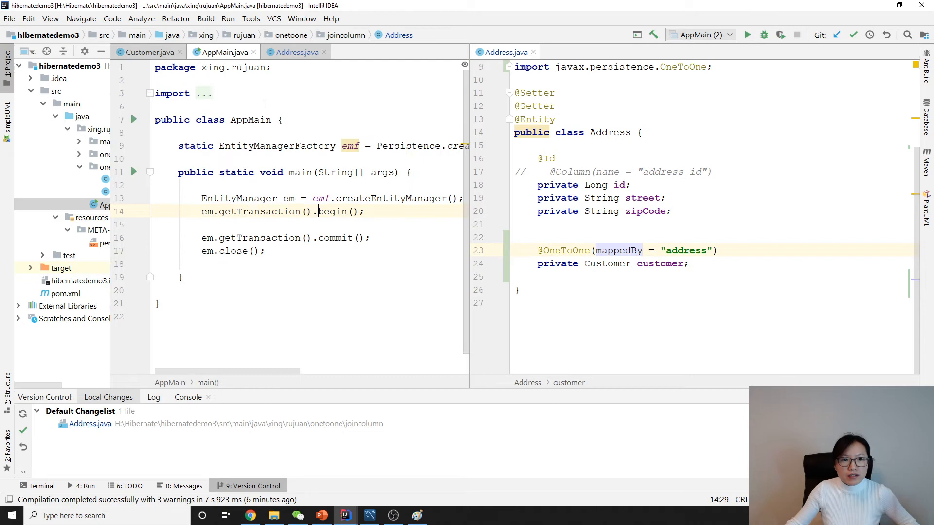
pyautogui.click(301, 199)
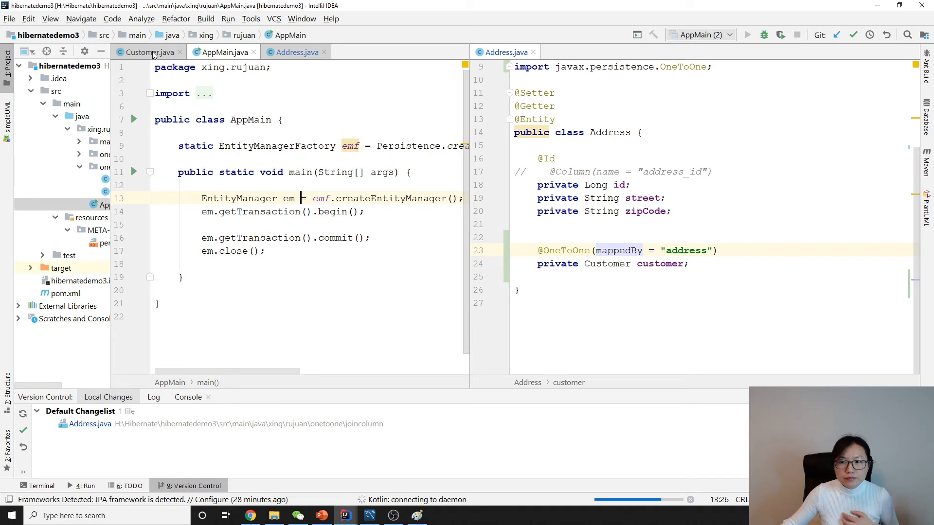
pyautogui.click(148, 52)
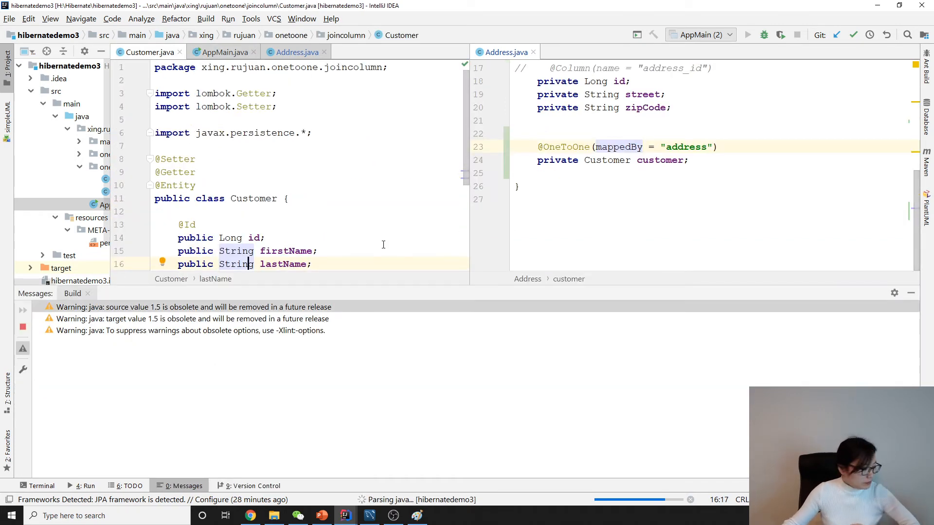
pyautogui.scroll(-3)
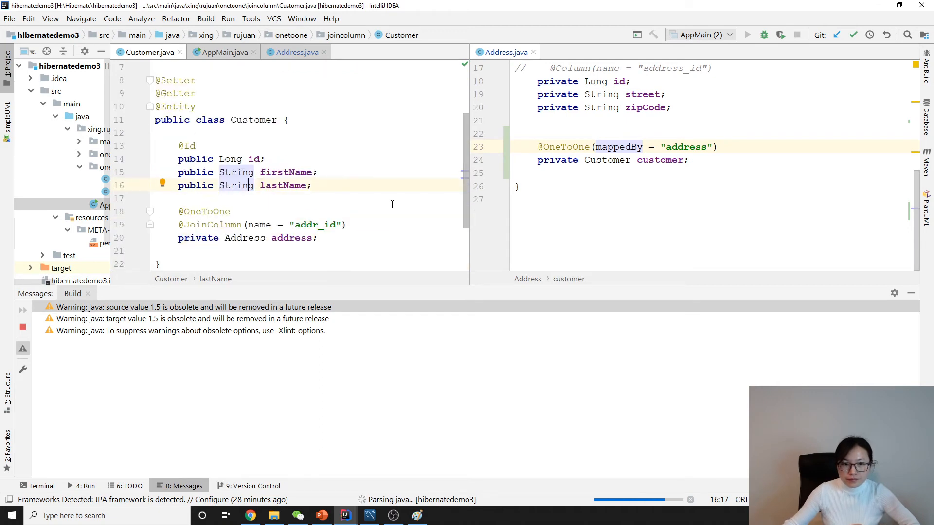
pyautogui.click(746, 34)
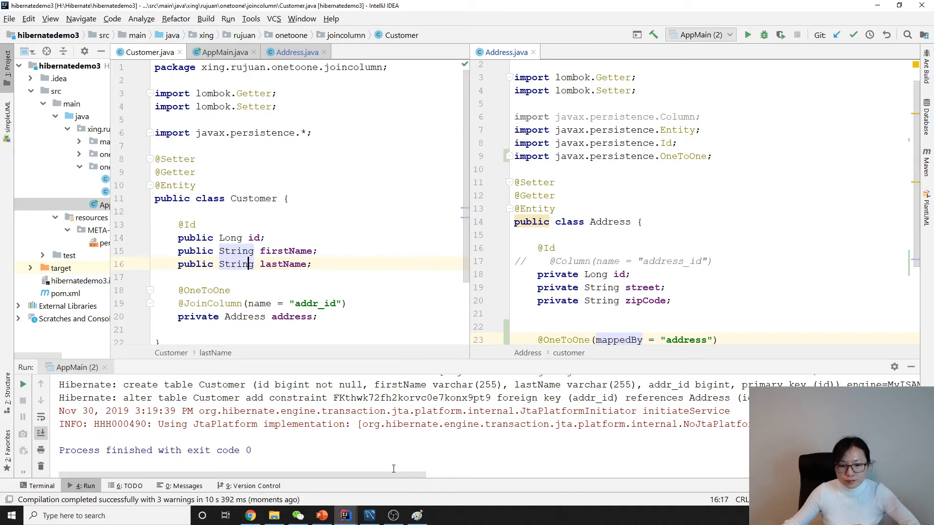
pyautogui.click(369, 515)
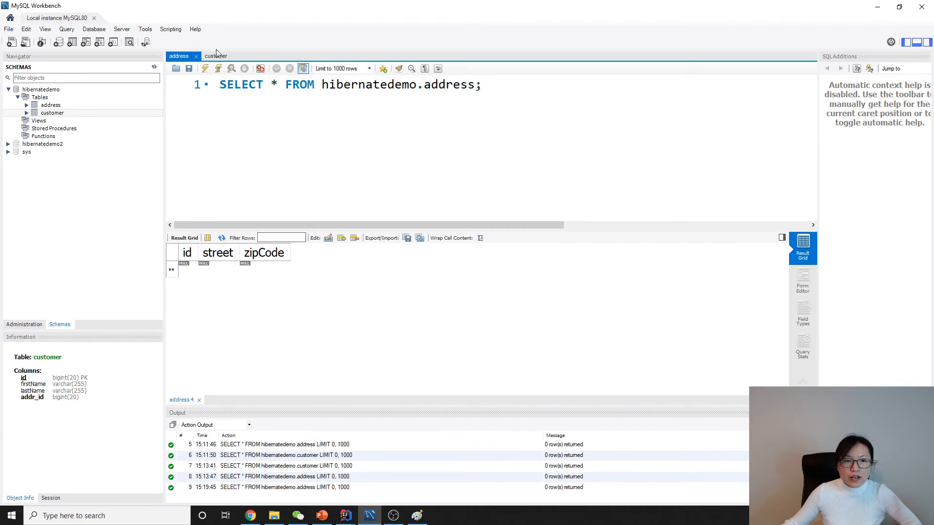
# Step: Re-run SELECT * FROM hibernatedemo.customer to see the addr_id column
pyautogui.click(216, 56)
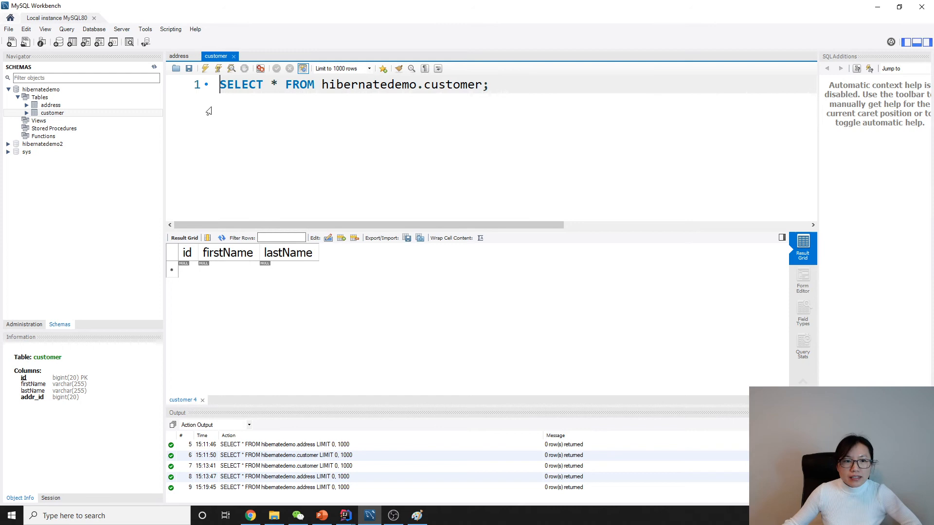
pyautogui.click(205, 68)
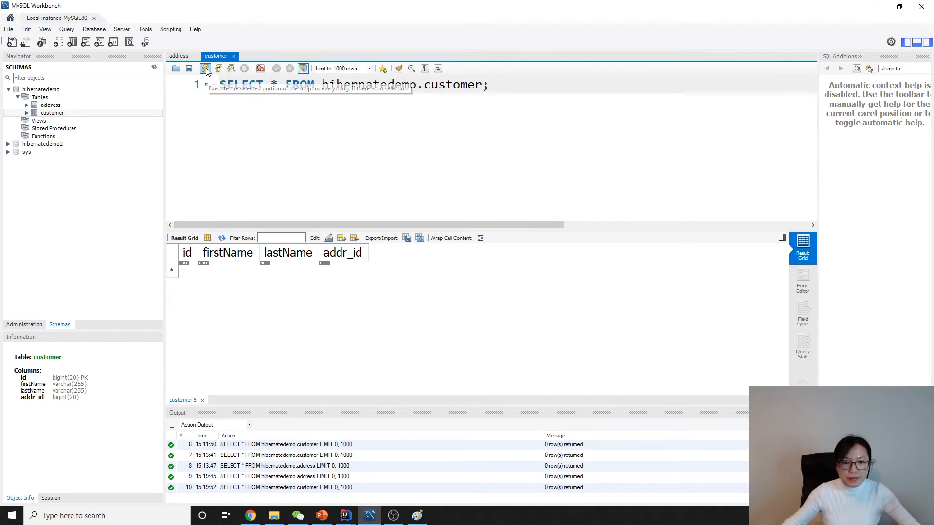
pyautogui.moveTo(342, 252)
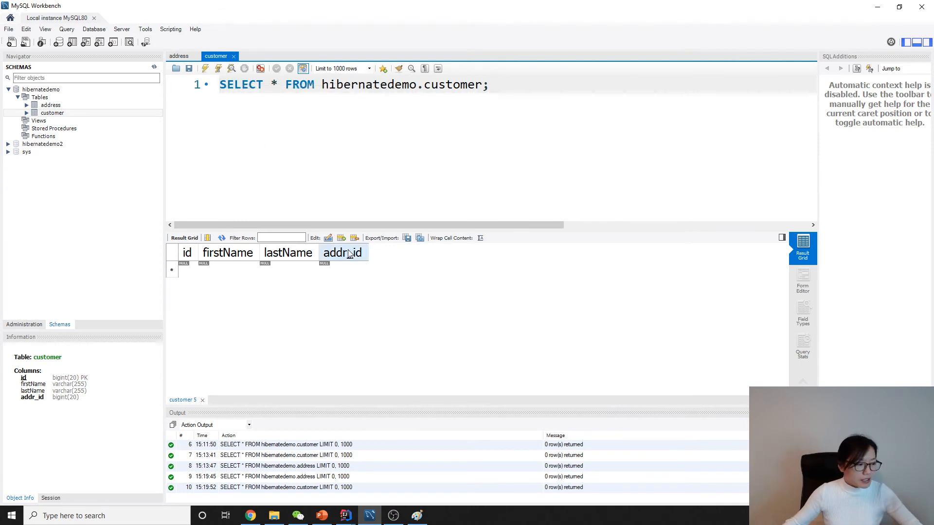
pyautogui.moveTo(346, 515)
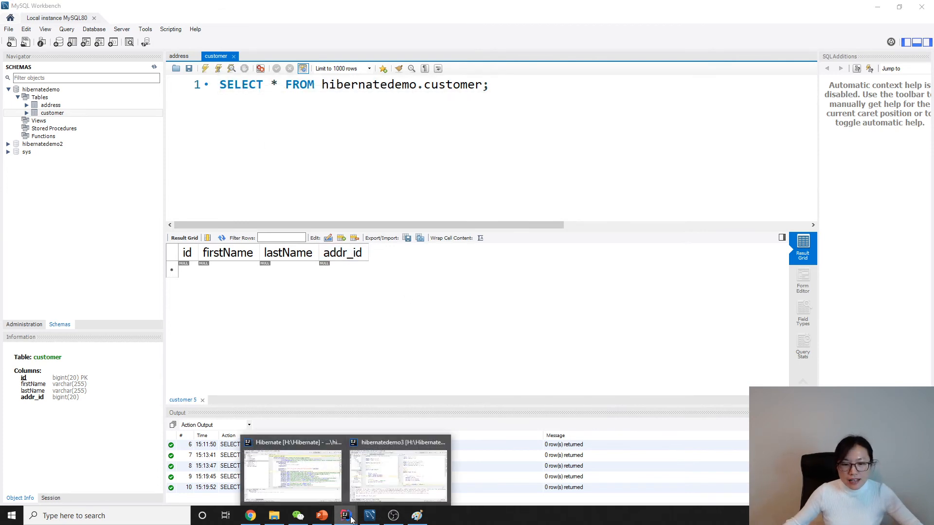
pyautogui.click(397, 473)
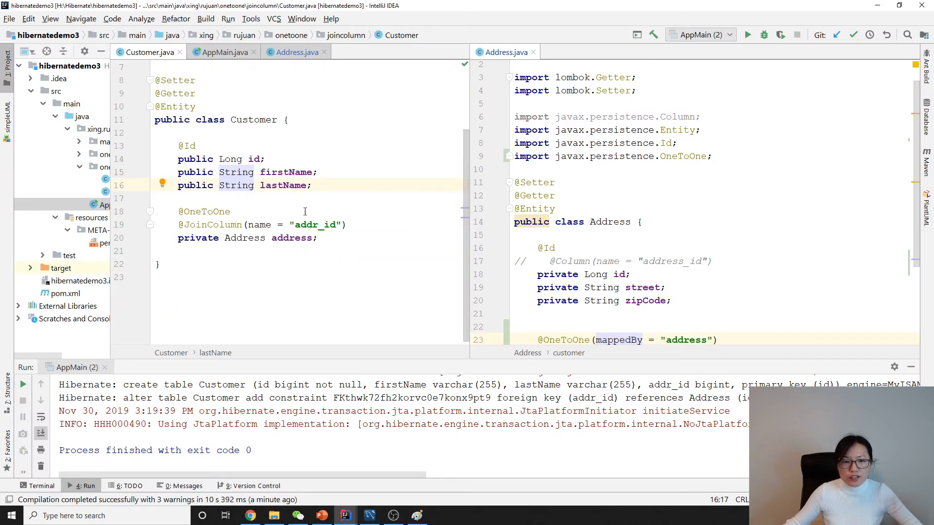
pyautogui.scroll(-3)
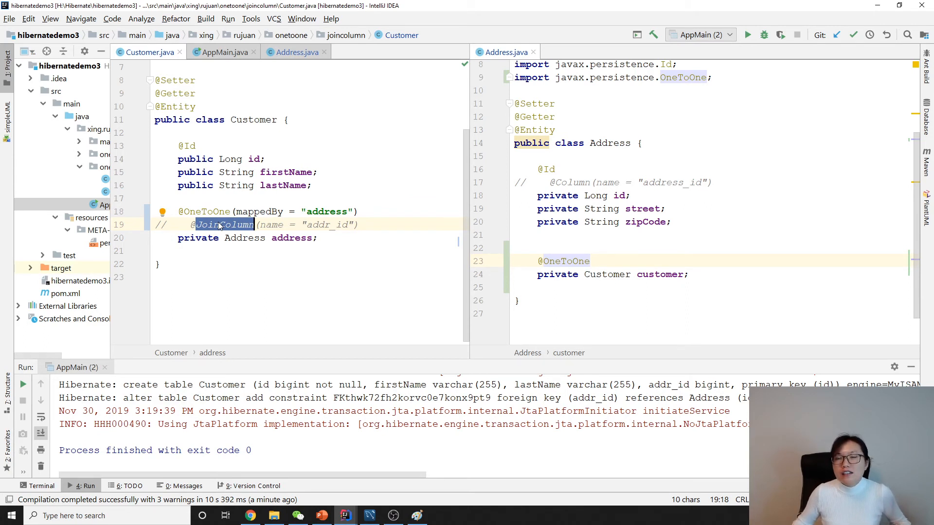
pyautogui.click(220, 225)
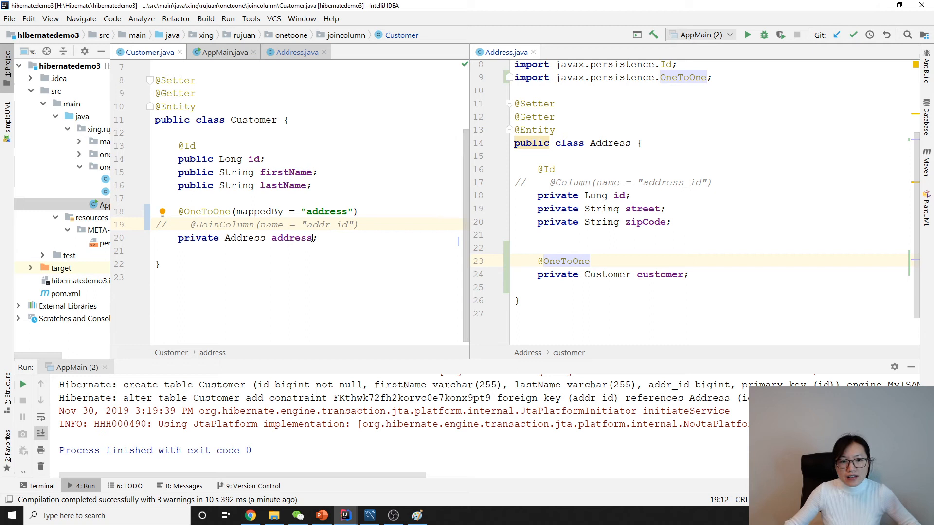
pyautogui.click(329, 211)
pyautogui.write('custome')
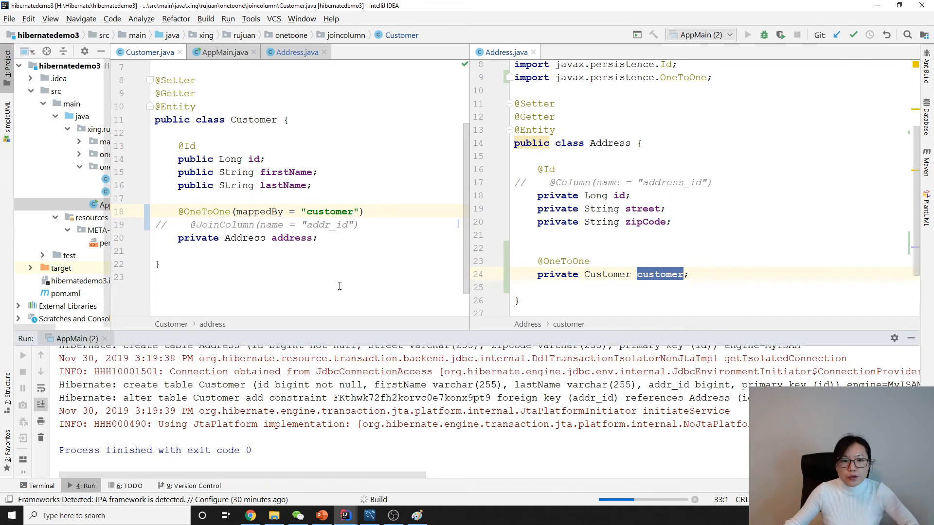
# Step: Rerun AppMain, confirming Address now gets a customer_id foreign key to Customer
pyautogui.doubleClick(252, 120)
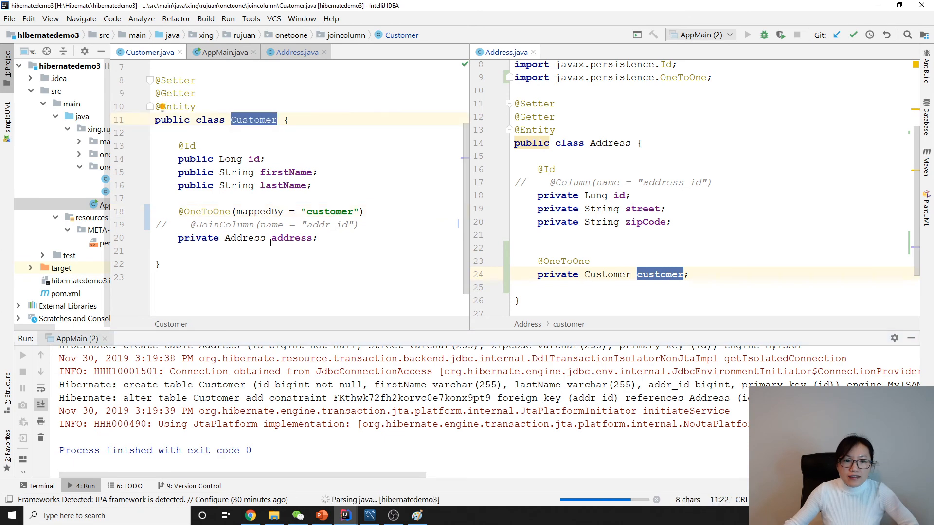
pyautogui.moveTo(607, 150)
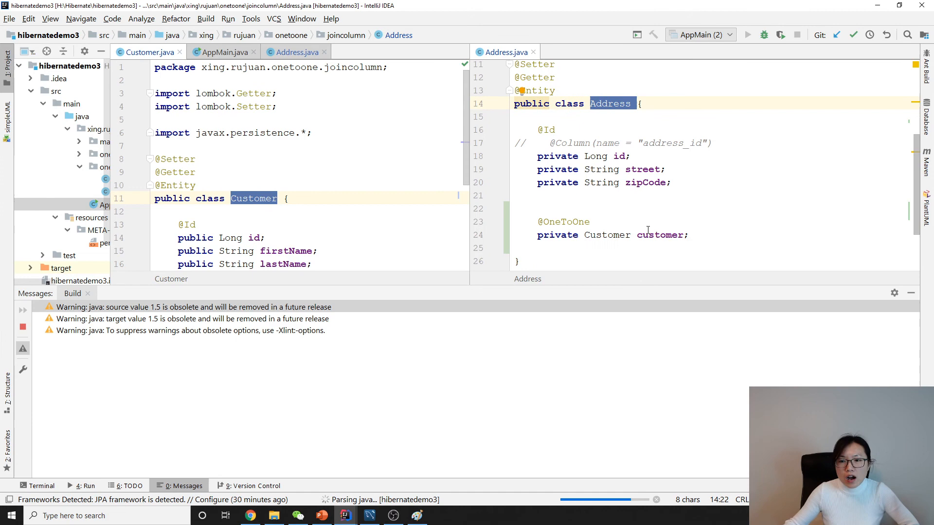
pyautogui.scroll(-3)
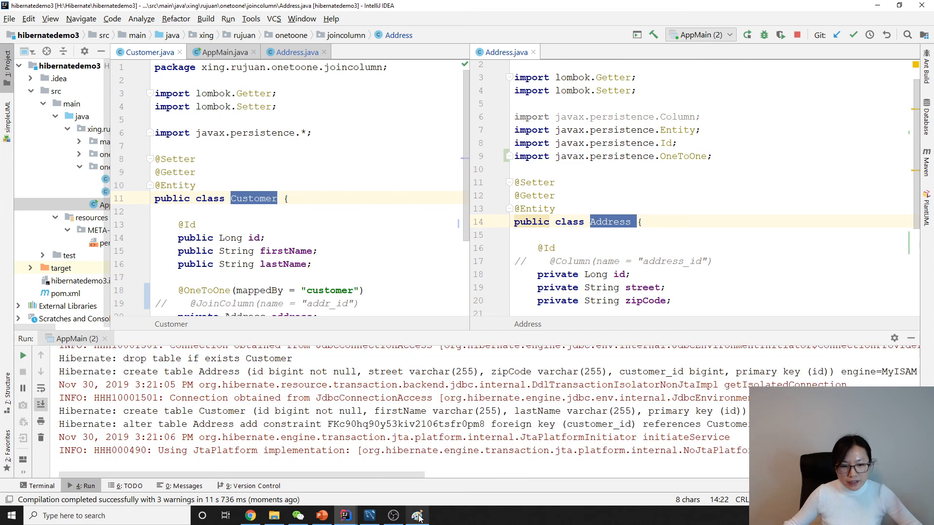
pyautogui.click(418, 515)
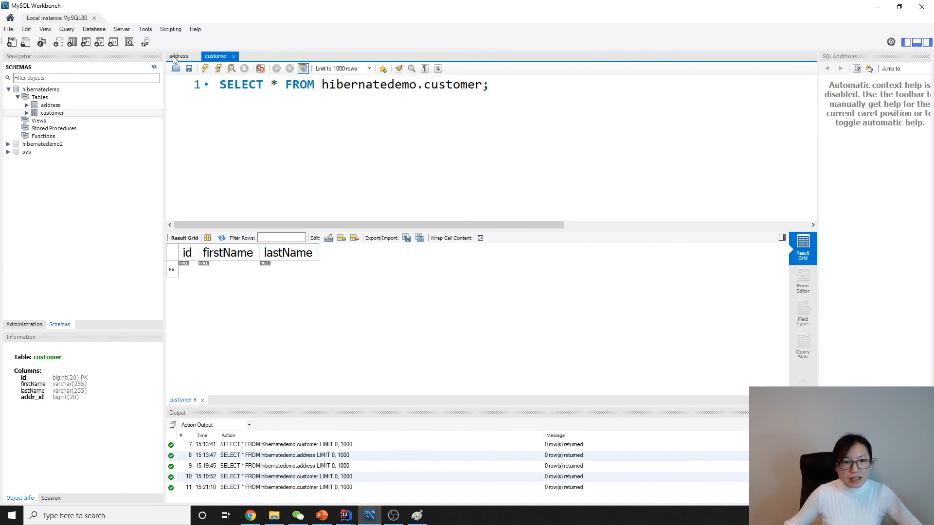
# Step: Switch to the address query to see its new customer_id column
pyautogui.click(177, 55)
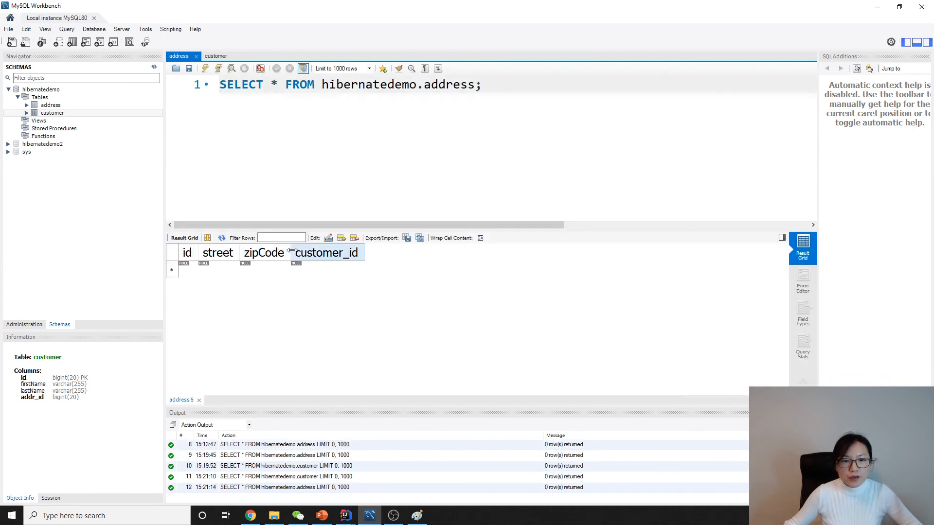